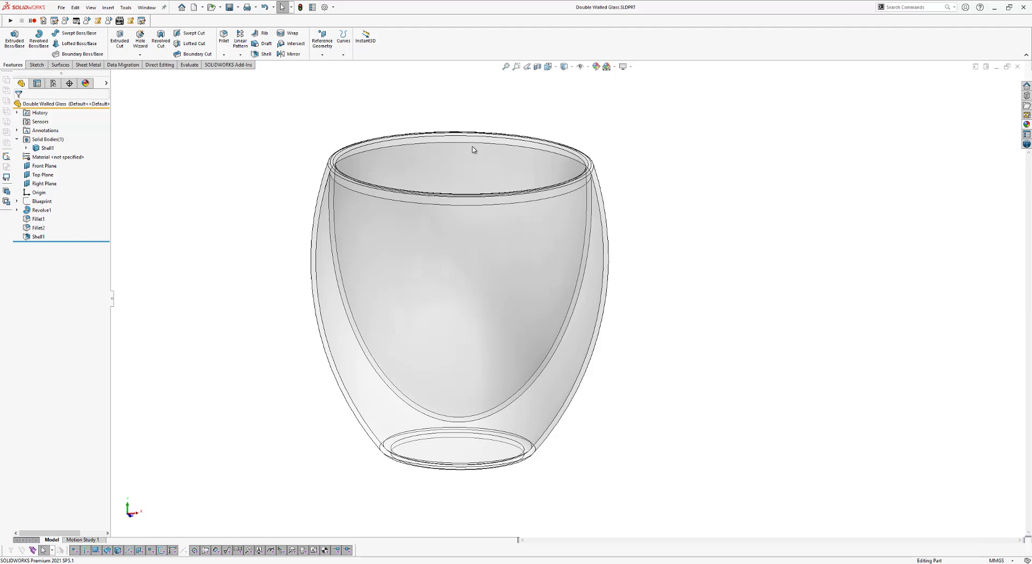
mouse_move(247, 155)
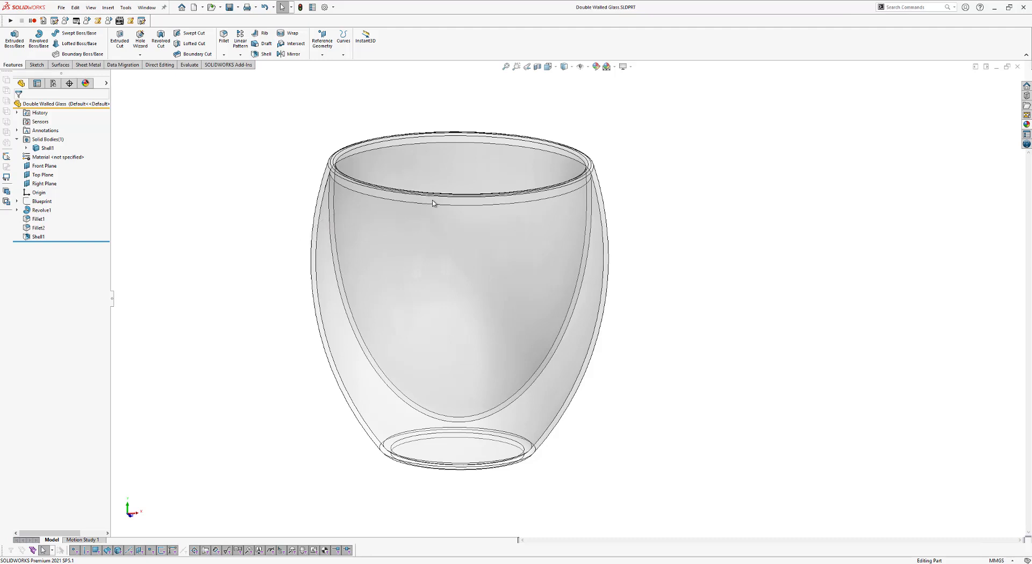
mouse_move(389, 165)
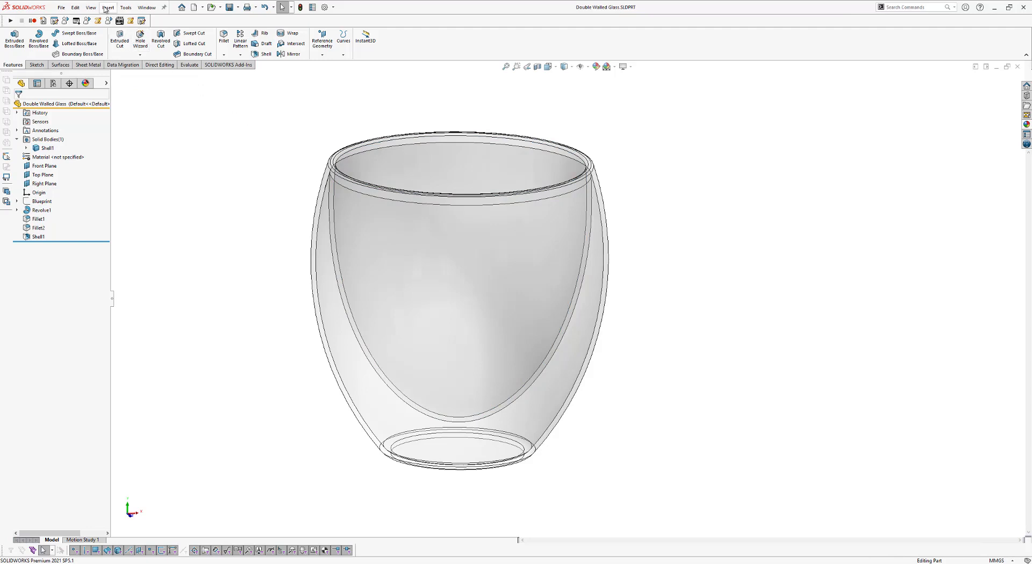
Offset the glass's inner face by 0.00 mm into a new surface body
click(108, 7)
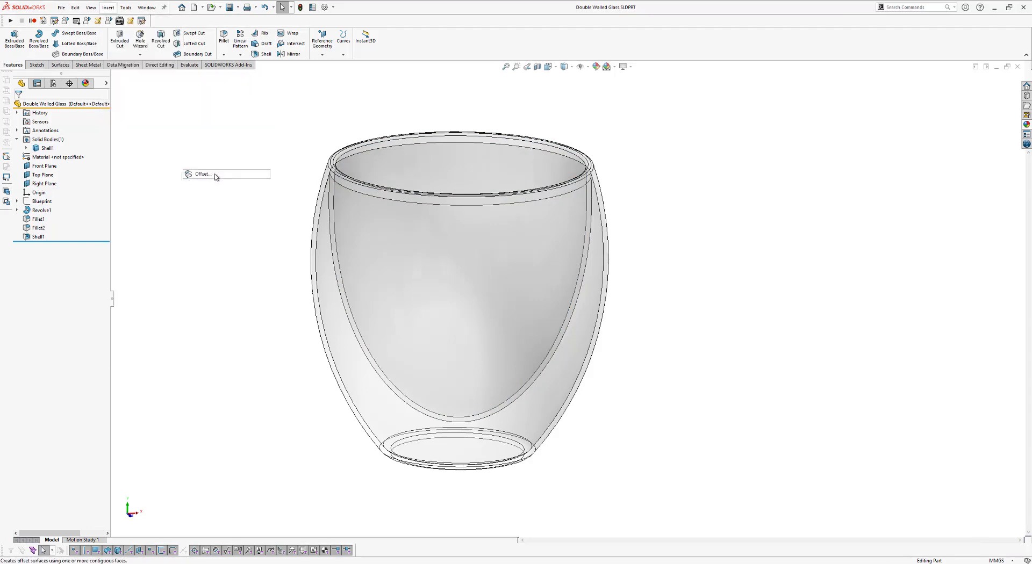
click(201, 175)
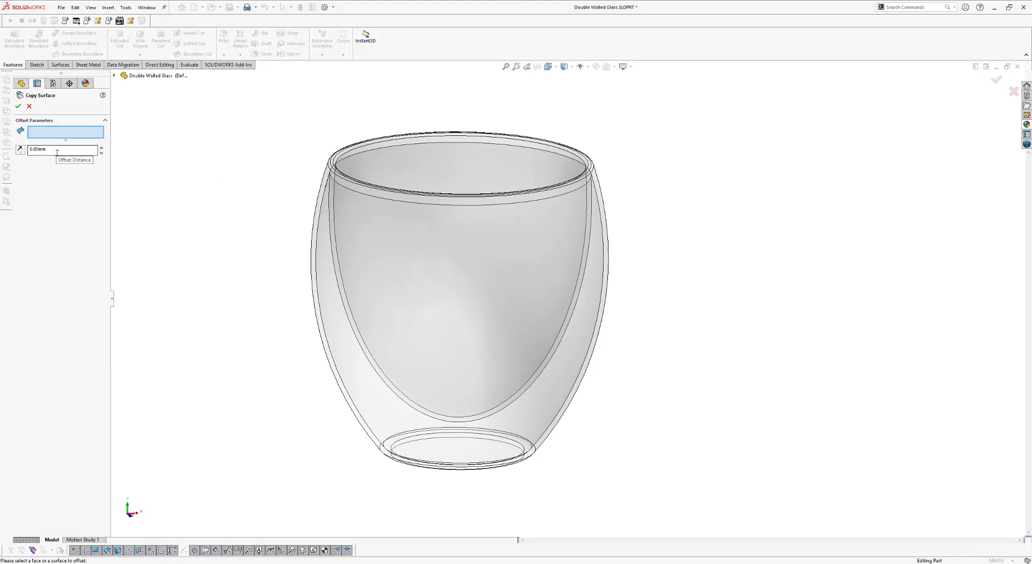
click(421, 178)
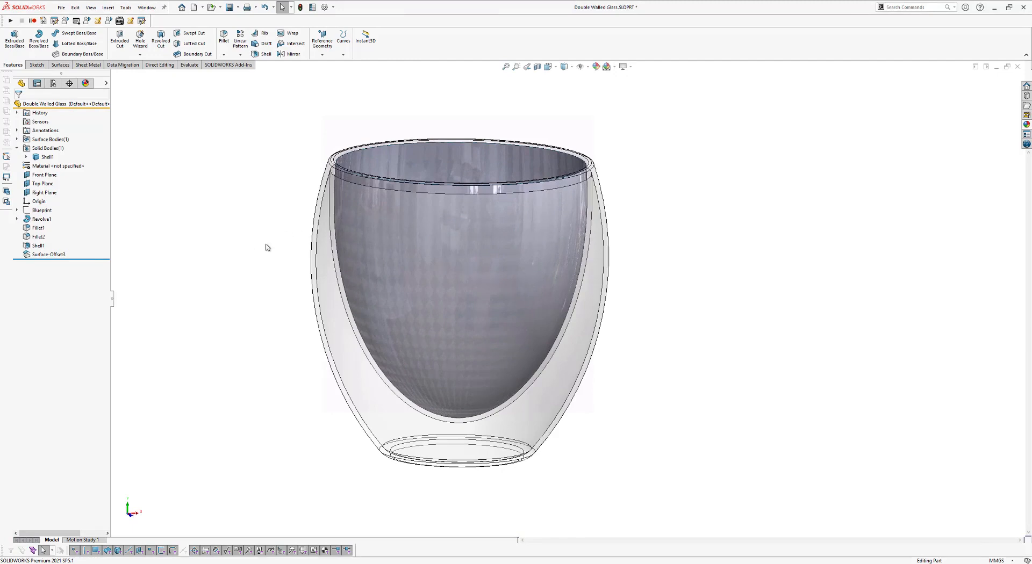
mouse_move(348, 229)
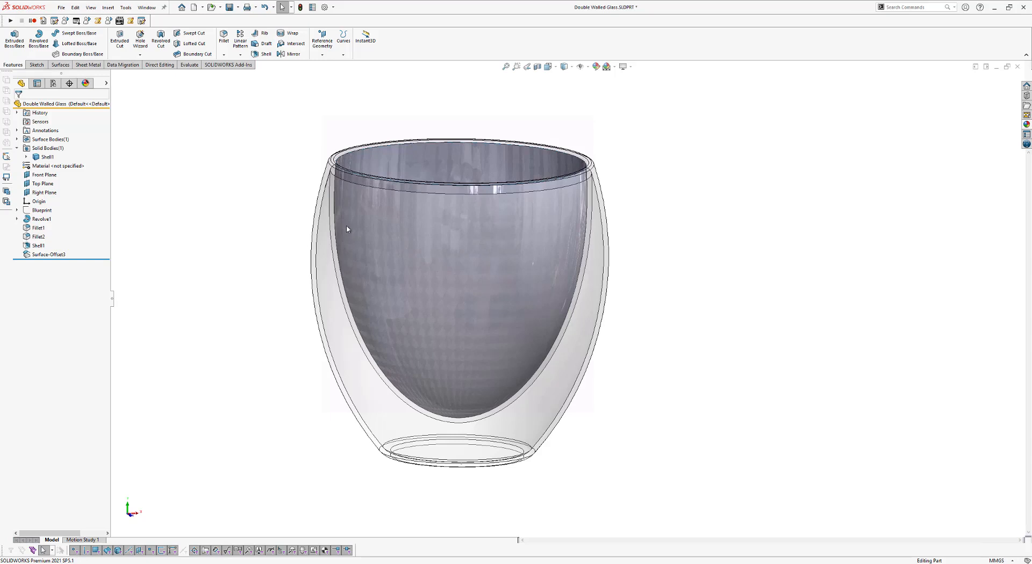
mouse_move(552, 214)
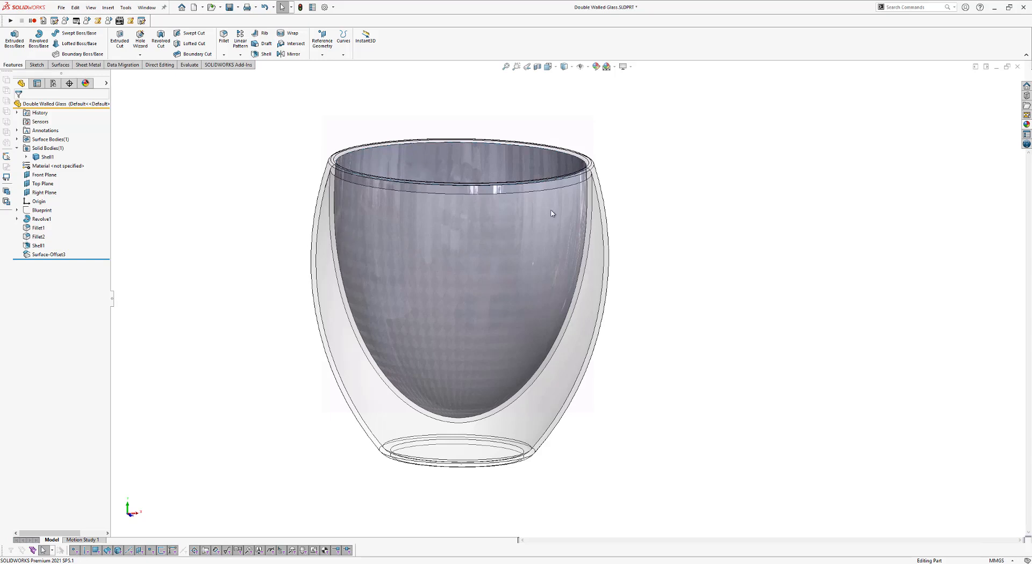
mouse_move(493, 241)
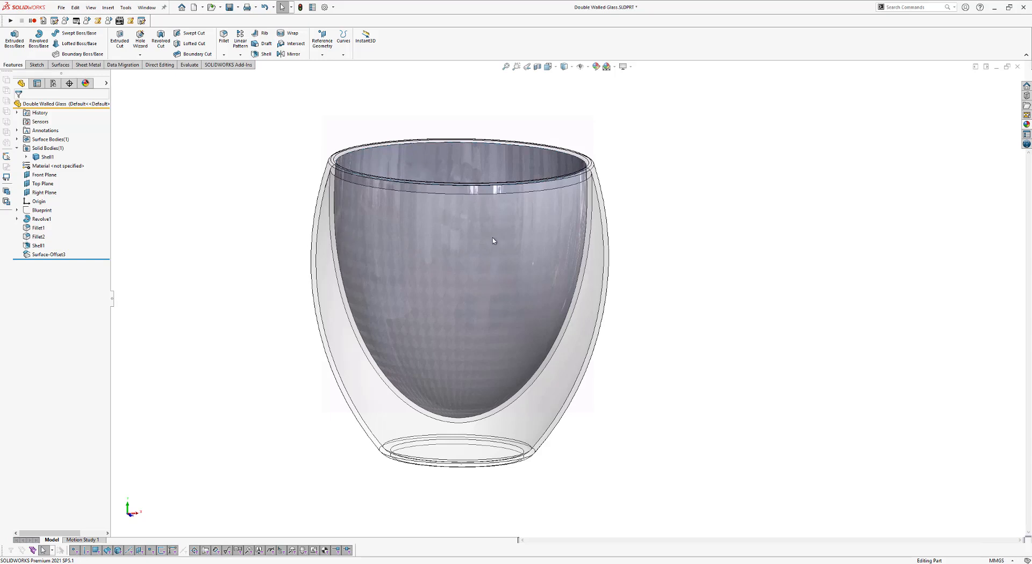
mouse_move(366, 259)
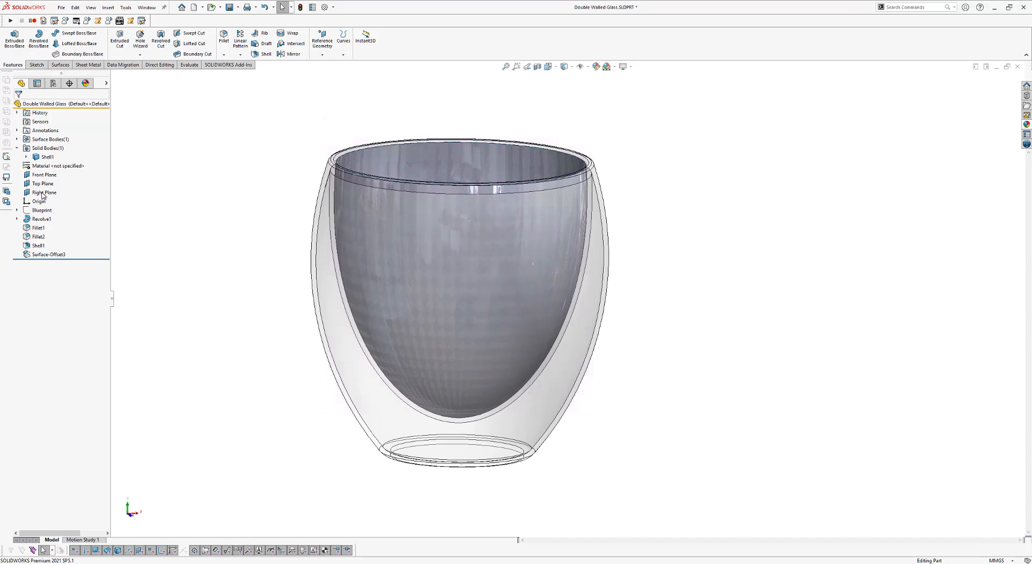
Sketch a horizontal line across the glass on the Right Plane
click(44, 191)
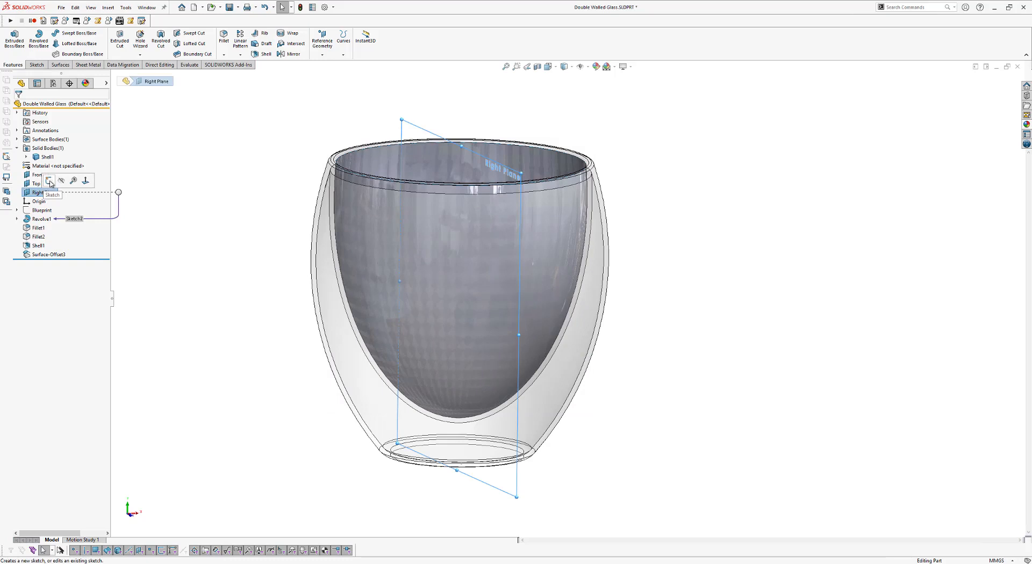
click(49, 181)
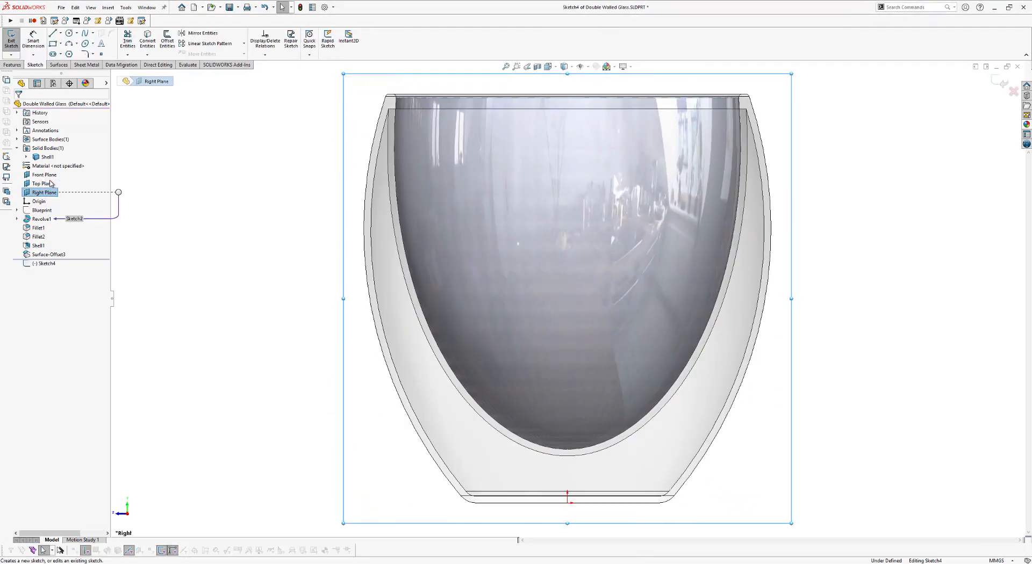
mouse_move(771, 170)
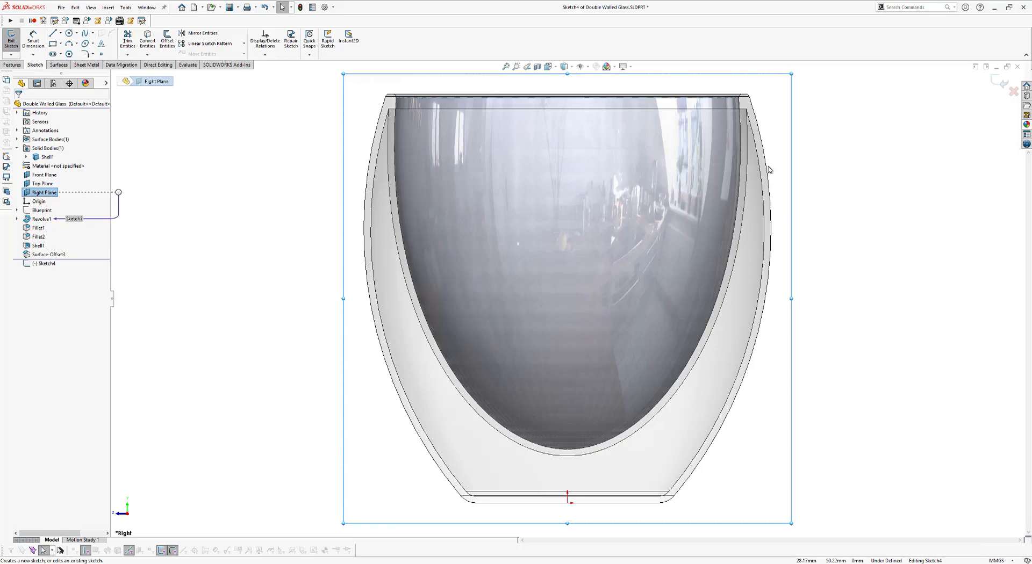
mouse_move(419, 175)
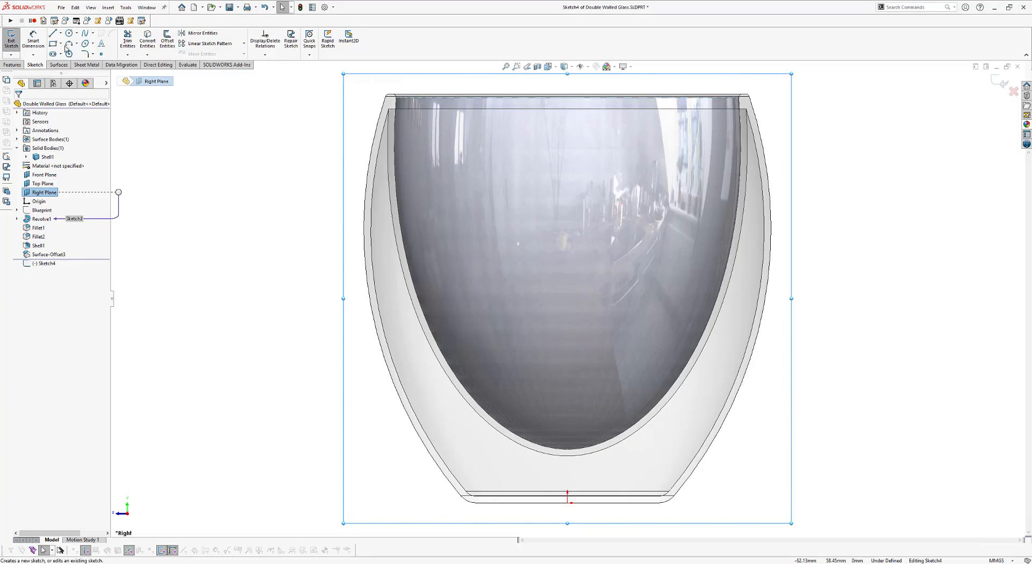
mouse_move(53, 33)
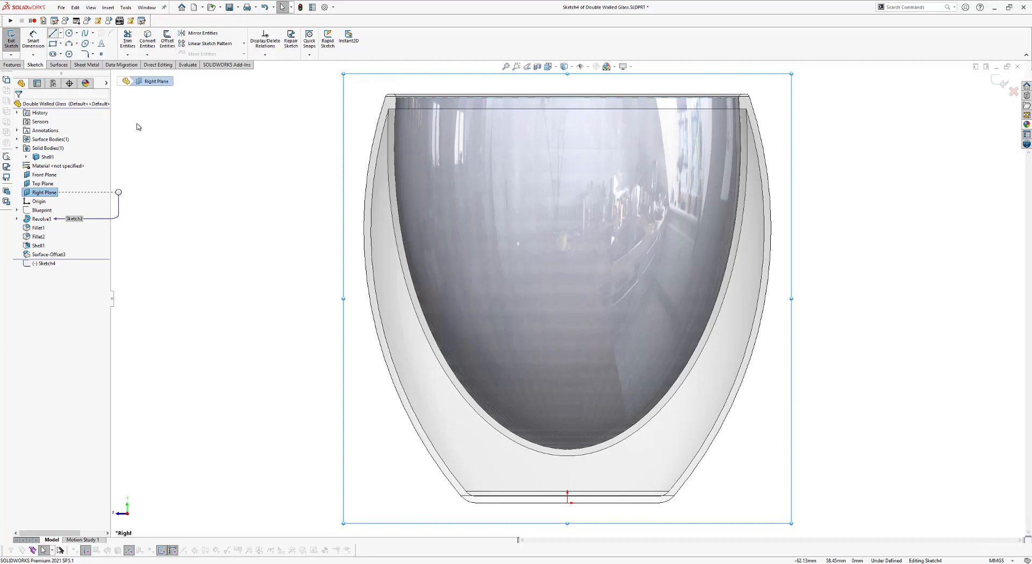
drag(355, 183, 428, 201)
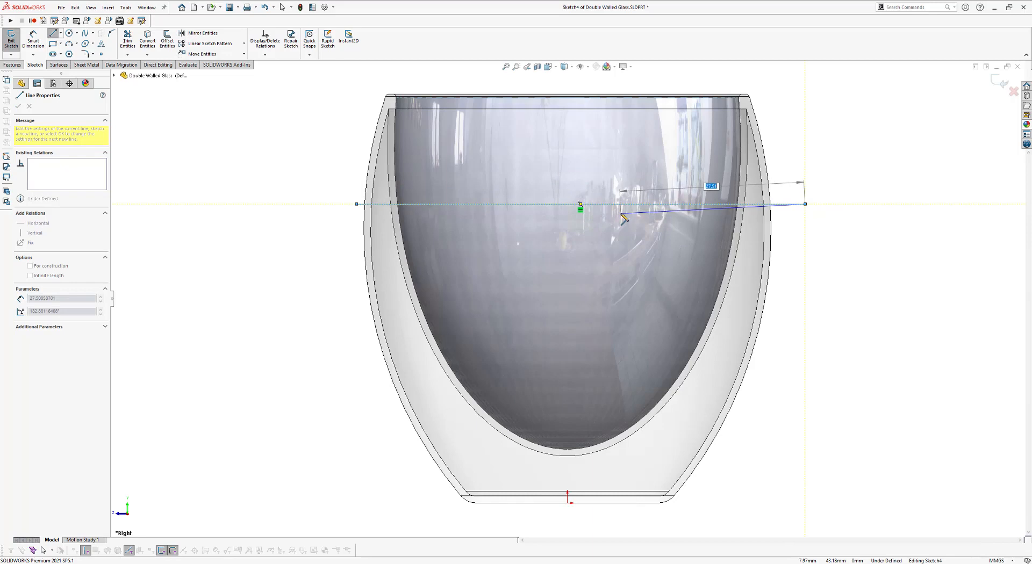
drag(622, 220, 624, 221)
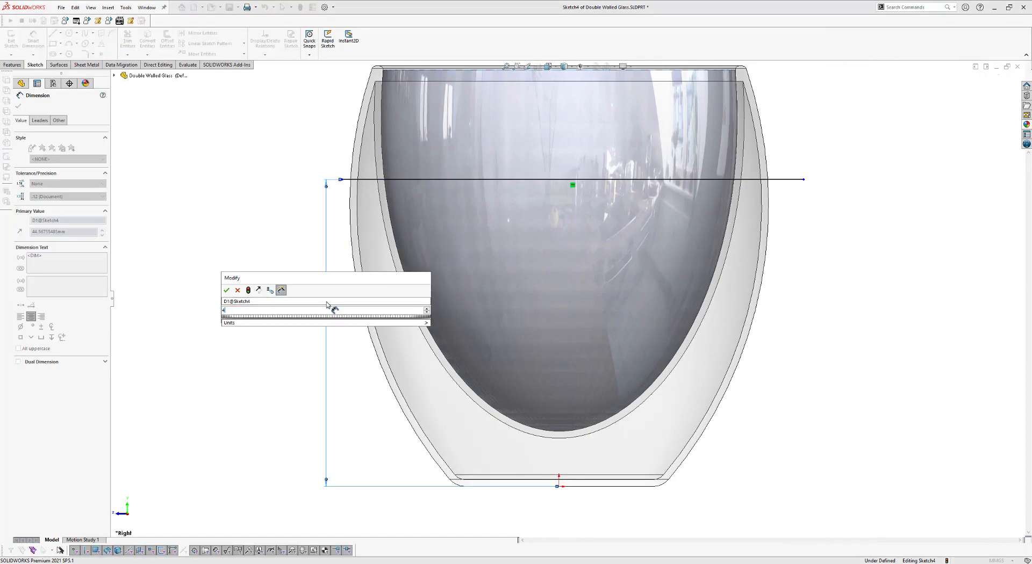
Set the line 47 mm above the base, attach its endpoint to the wall, exit sketch
click(226, 290)
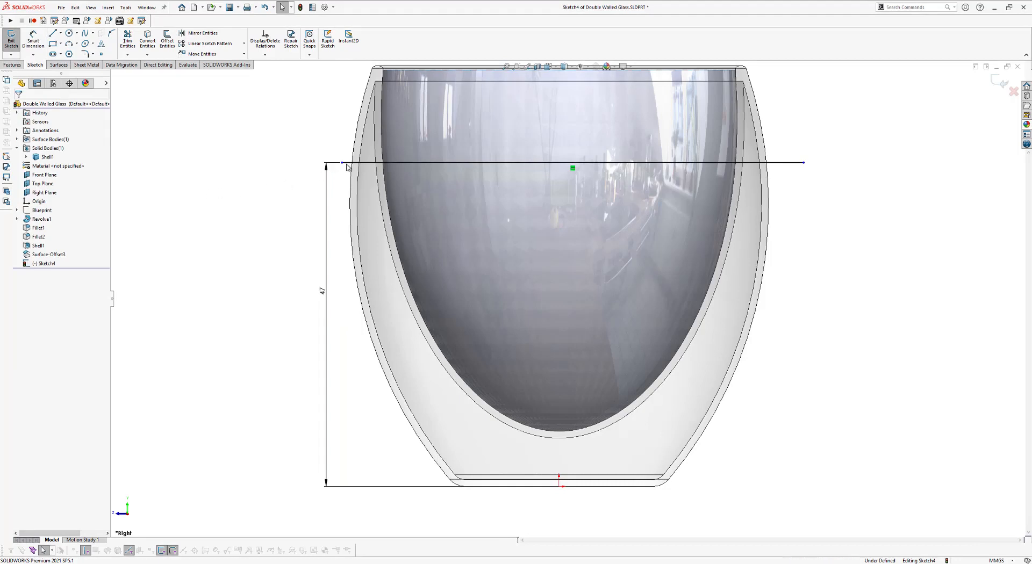
click(349, 164)
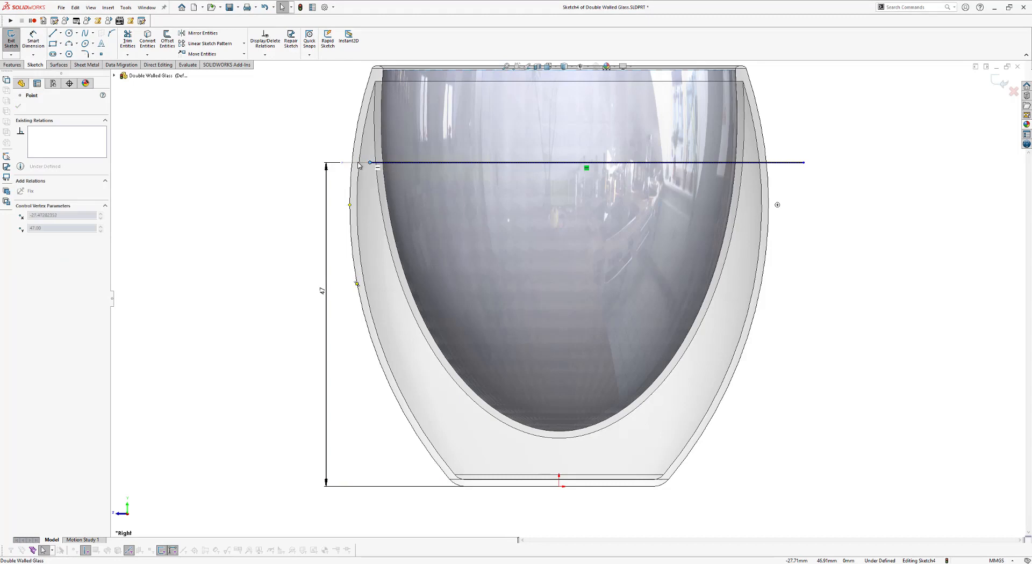
drag(369, 162, 352, 165)
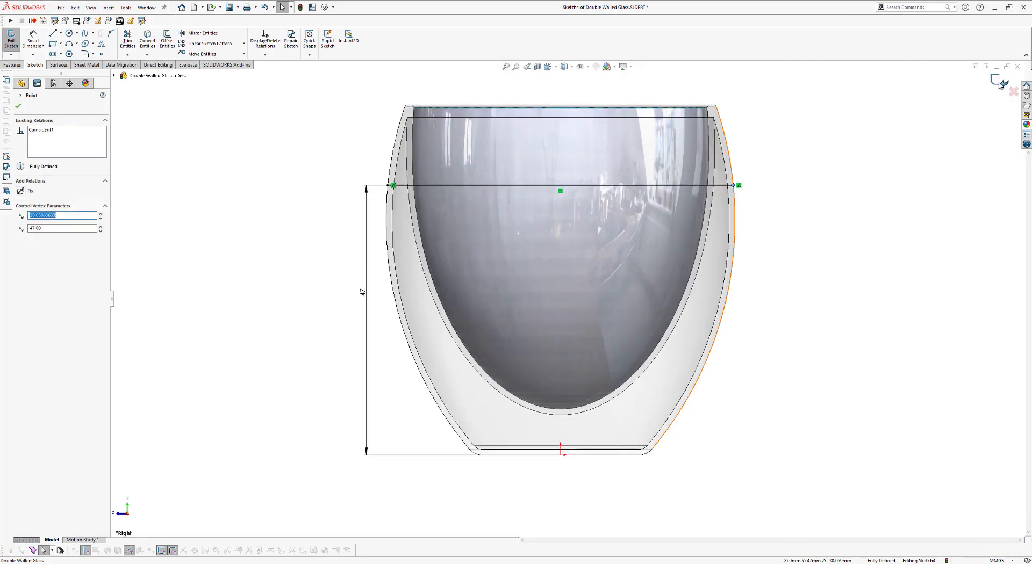
click(11, 38)
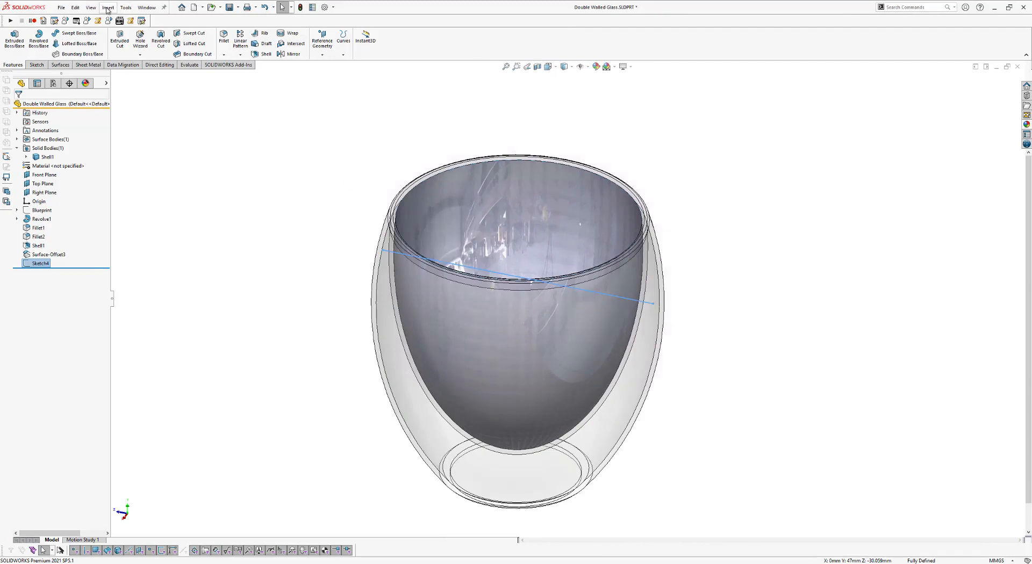
Trim the offset inner surface using Sketch4, keeping the portion below the line
click(108, 7)
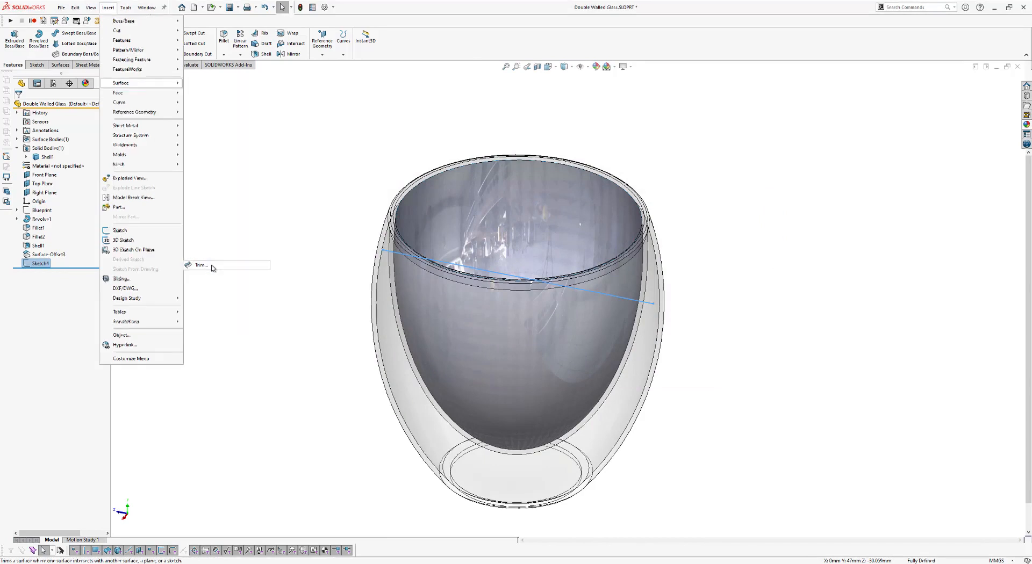
click(200, 265)
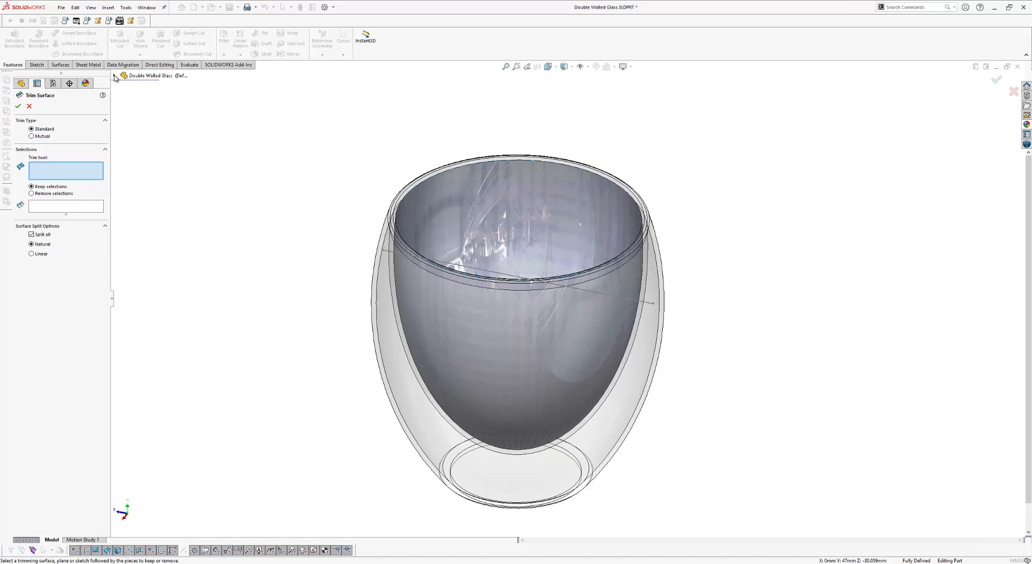
click(113, 75)
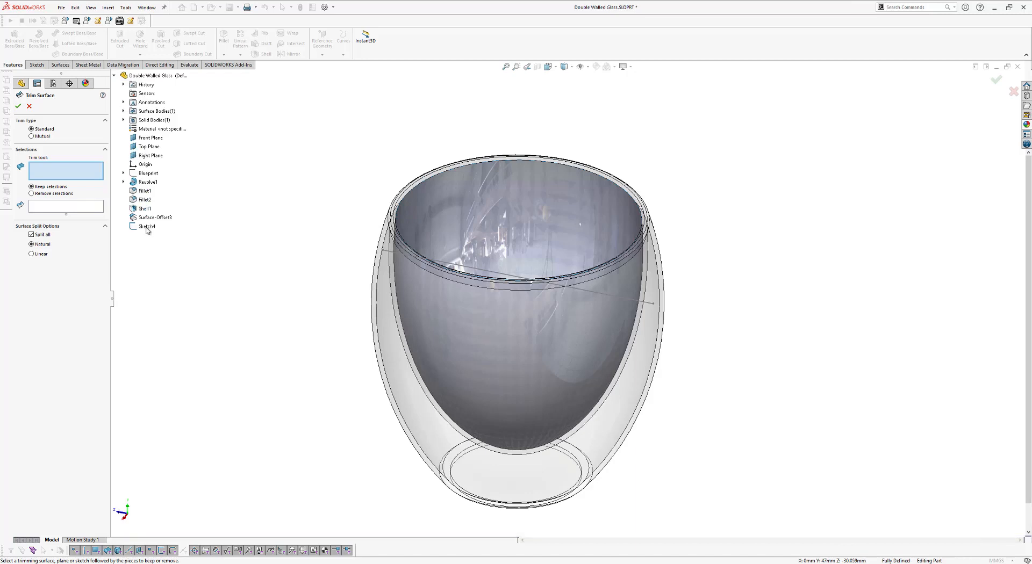
click(145, 226)
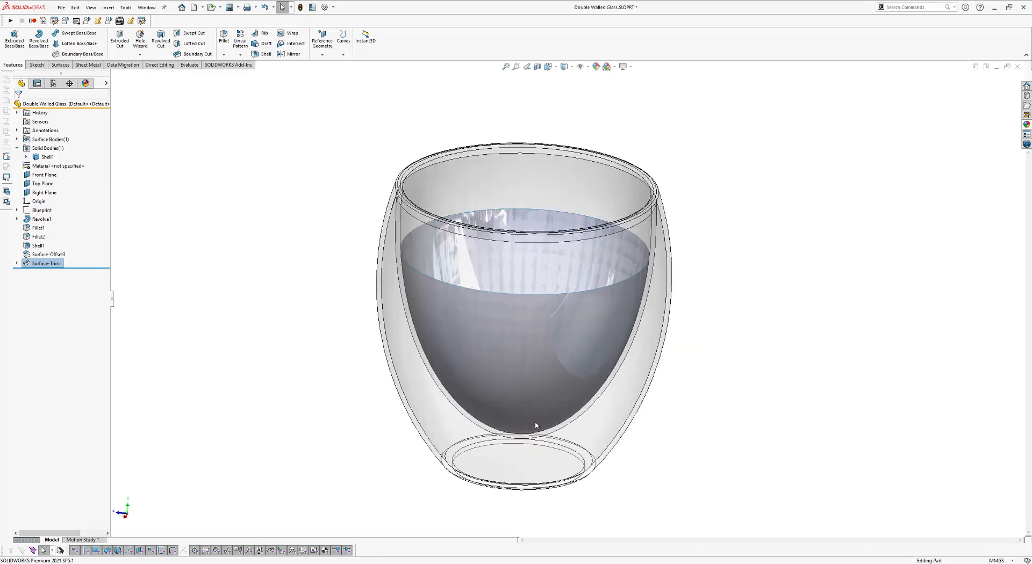
mouse_move(461, 200)
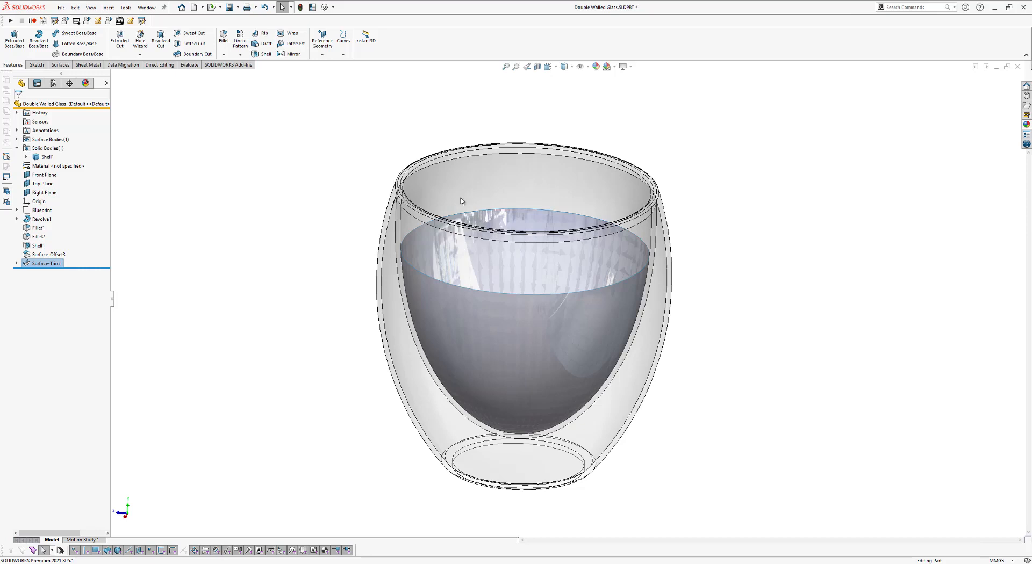
mouse_move(472, 178)
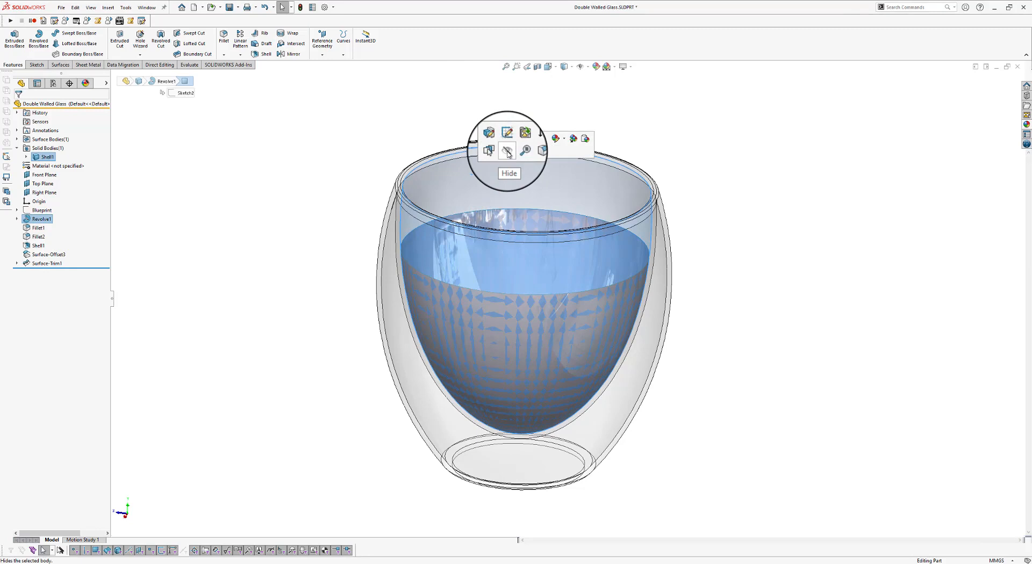
Hide the glass and fill the bowl rim with Fix up boundary, Merge result, Create solid
click(507, 150)
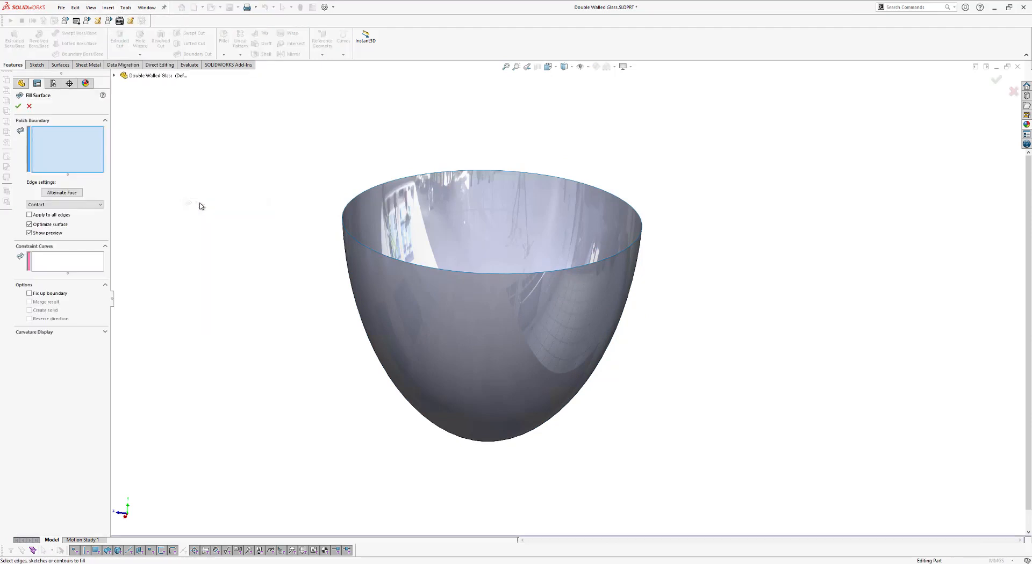
click(347, 232)
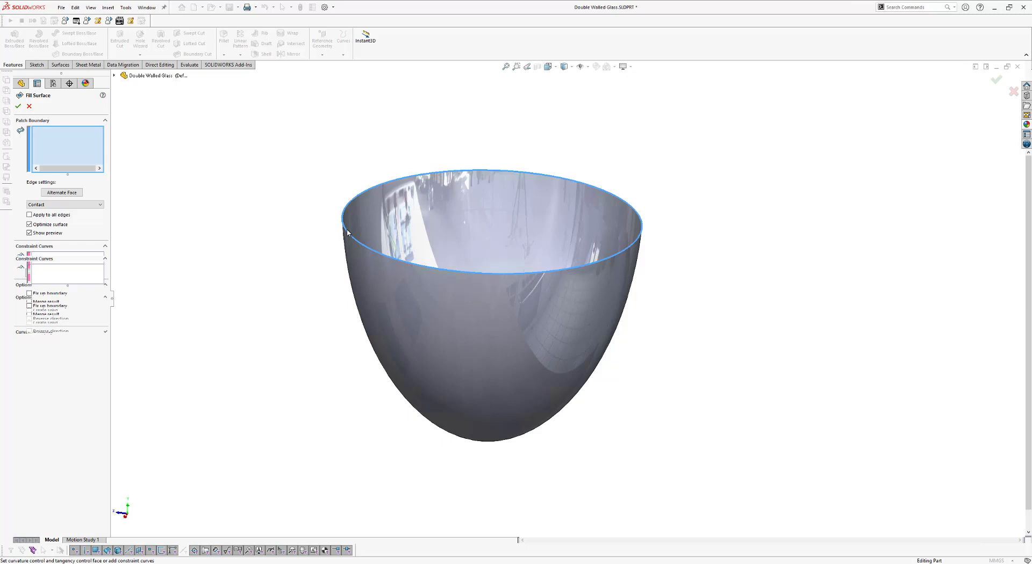
click(346, 229)
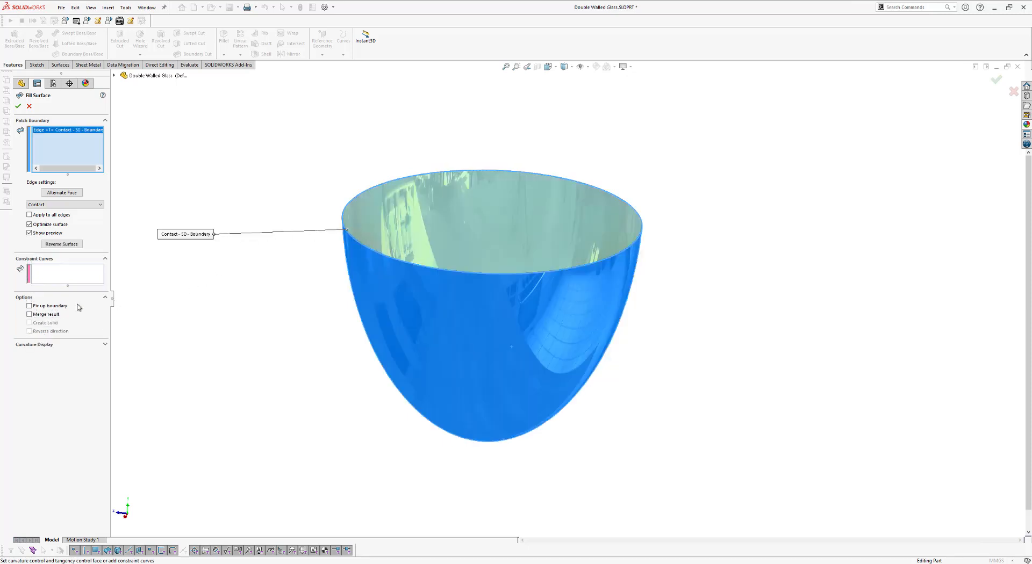
click(29, 305)
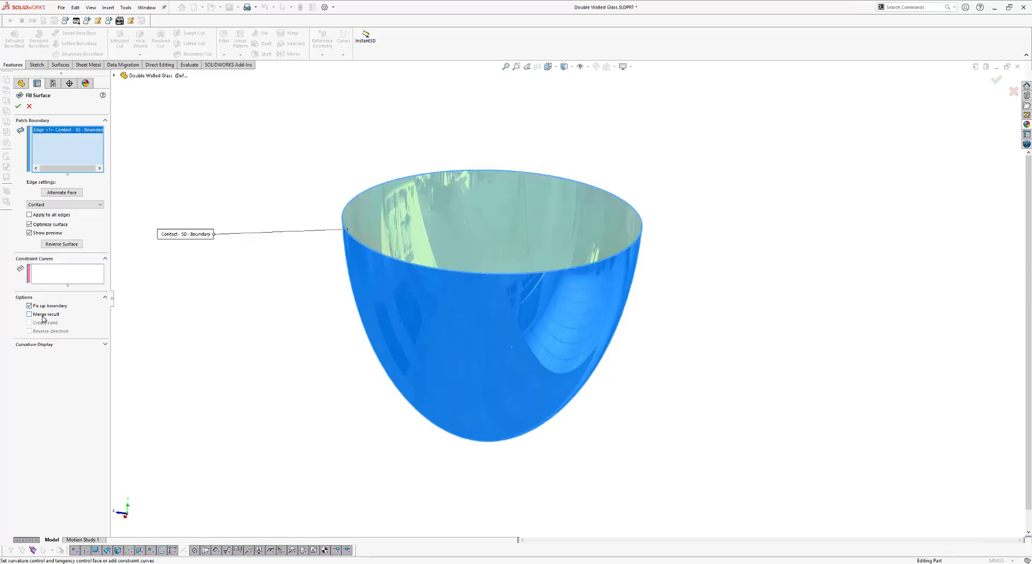
click(29, 315)
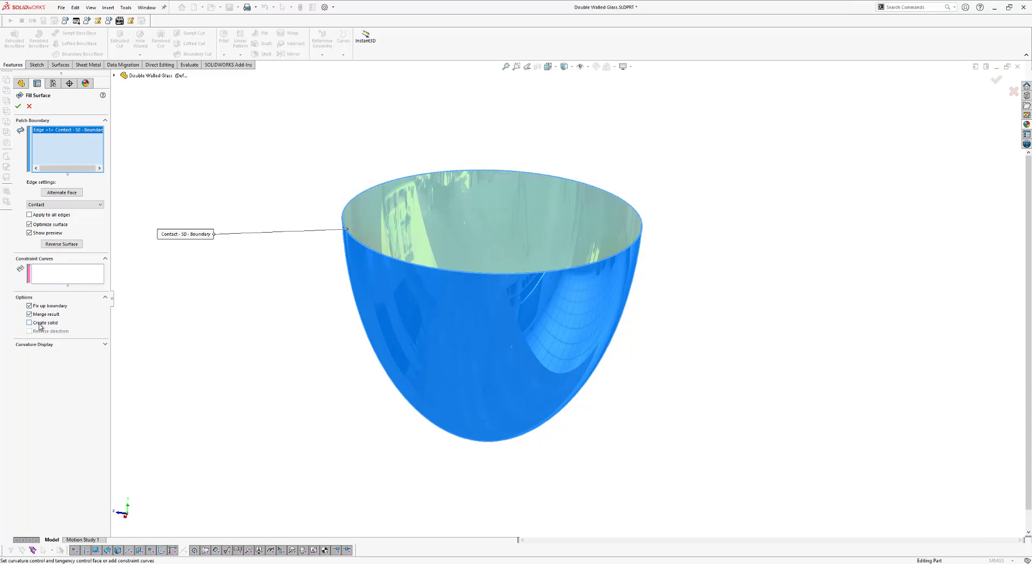
click(29, 323)
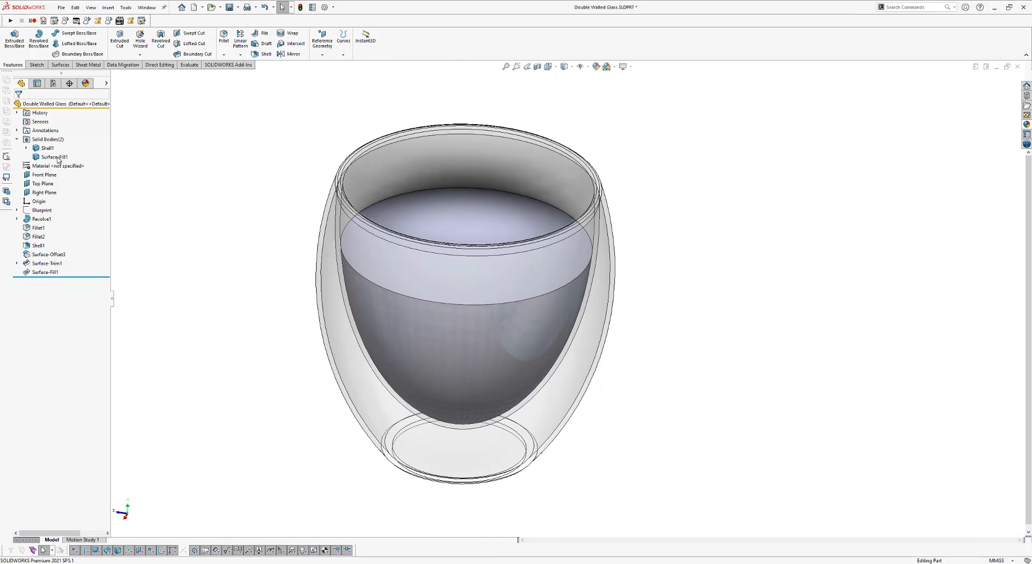
Give the Surface-Fill1 solid body a magenta appearance
click(53, 156)
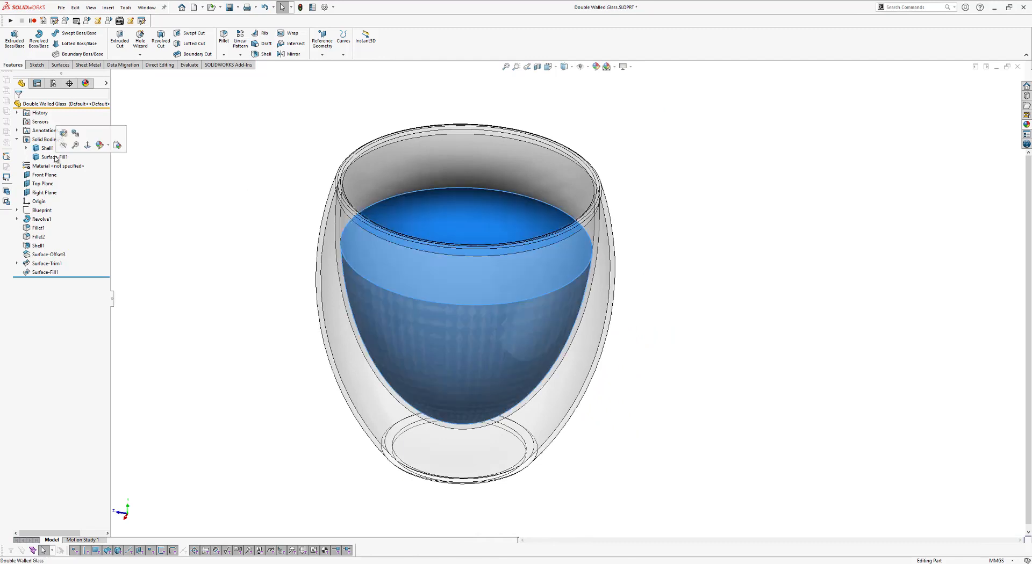
click(54, 157)
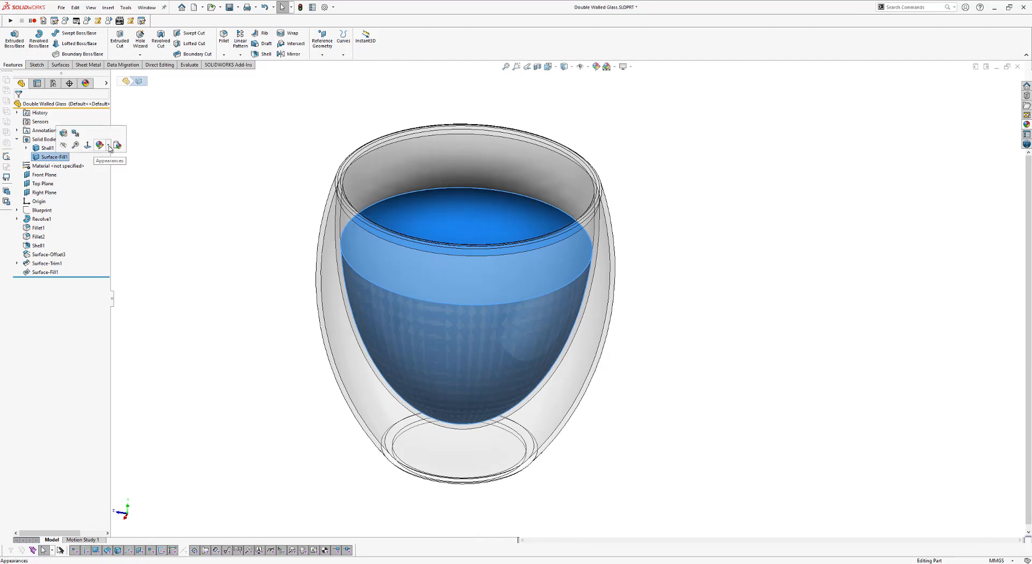
click(107, 147)
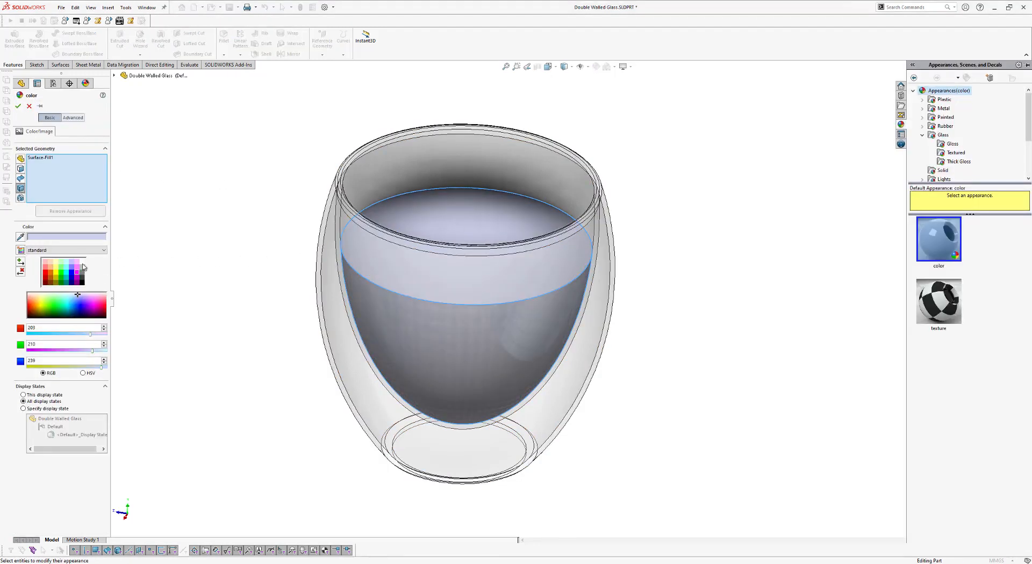
click(93, 305)
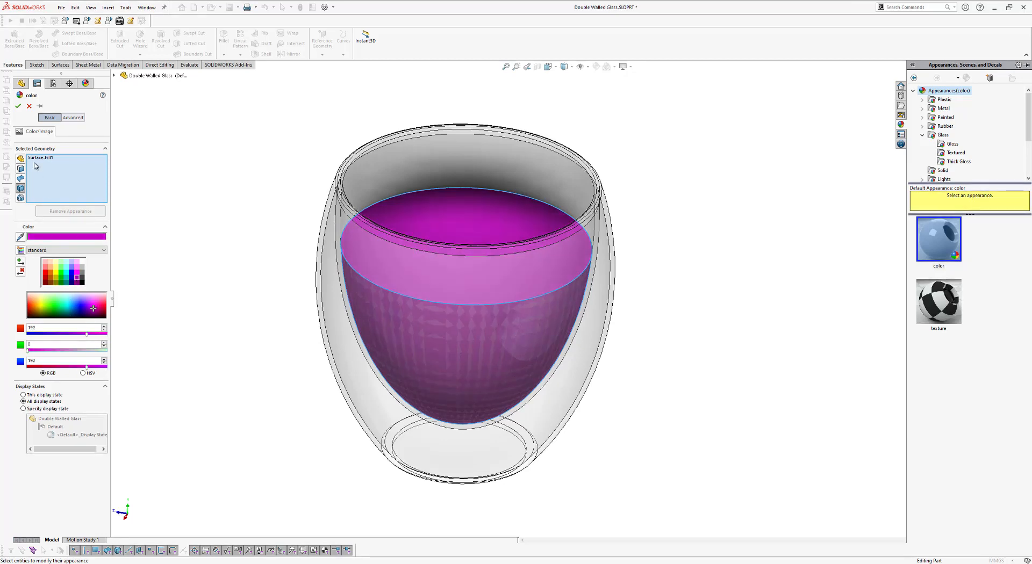
click(20, 105)
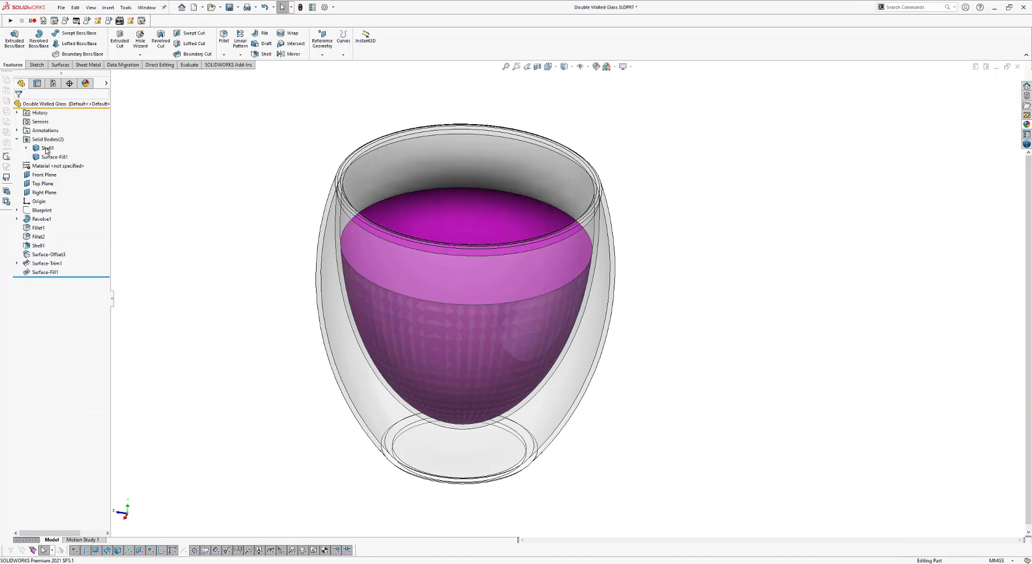
Rename Shell1 to Glass and Surface-Fill1 to Liquid
click(46, 148)
text(Glass)
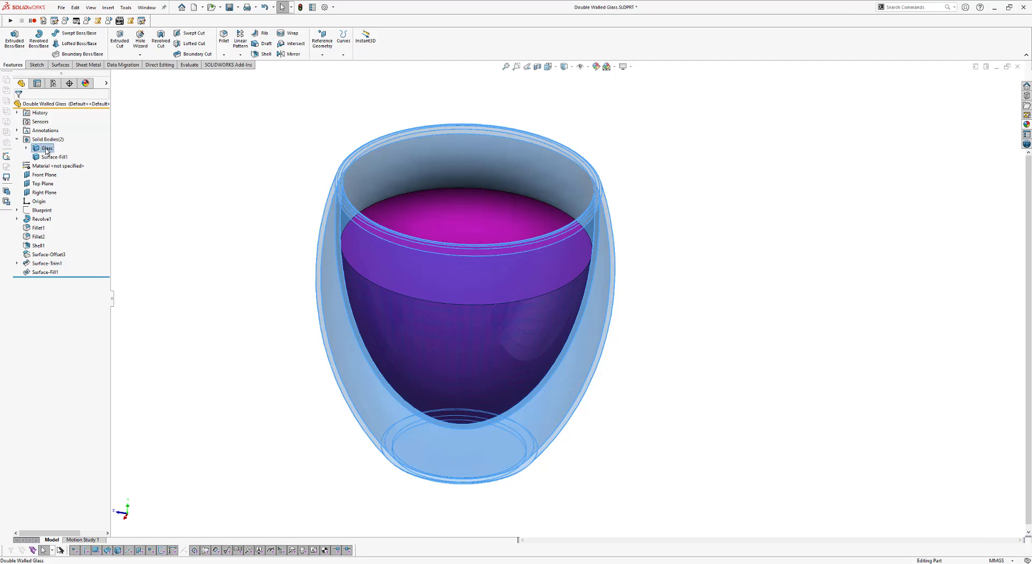
click(55, 156)
text(Liquid)
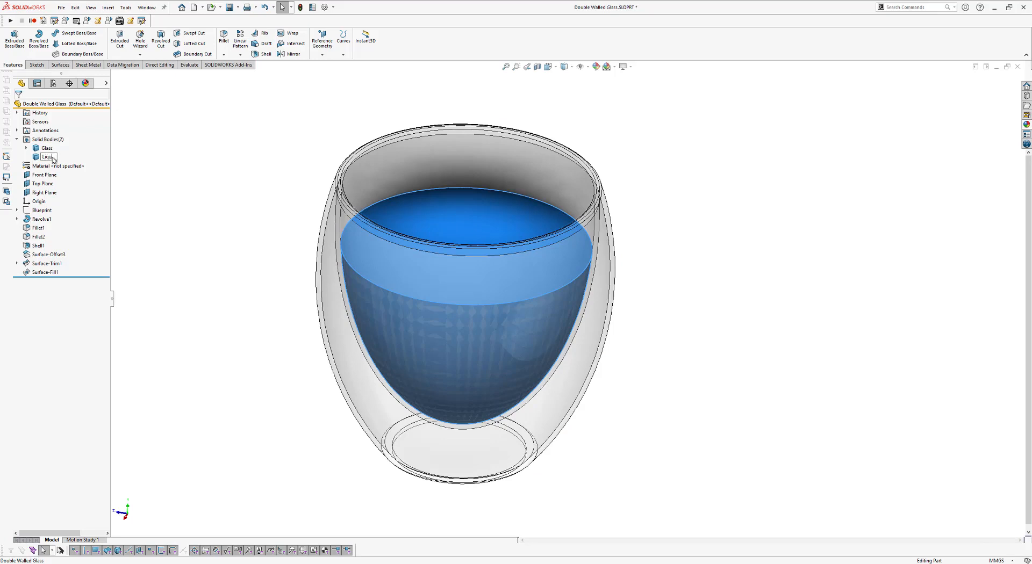
click(188, 64)
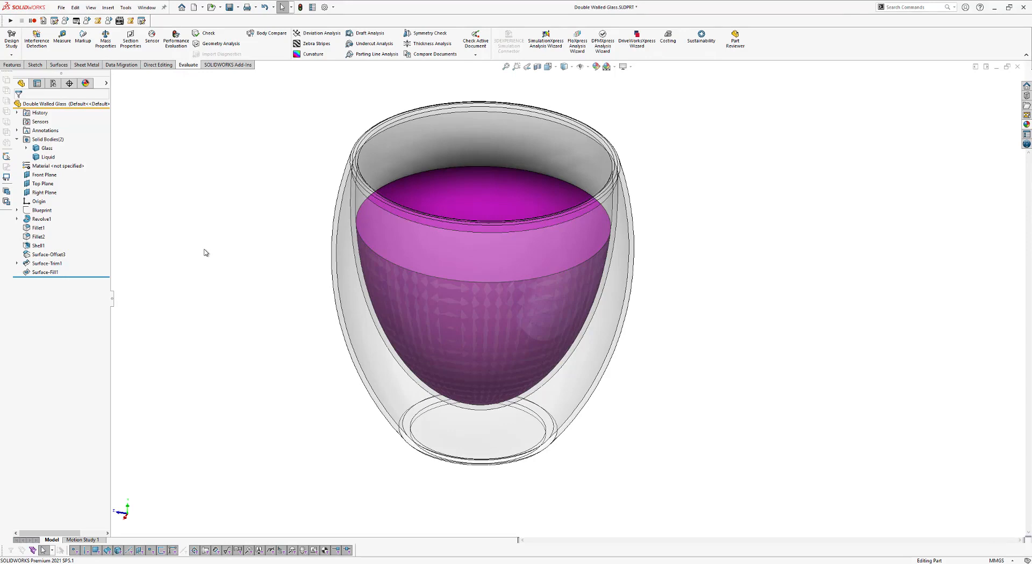
mouse_move(503, 199)
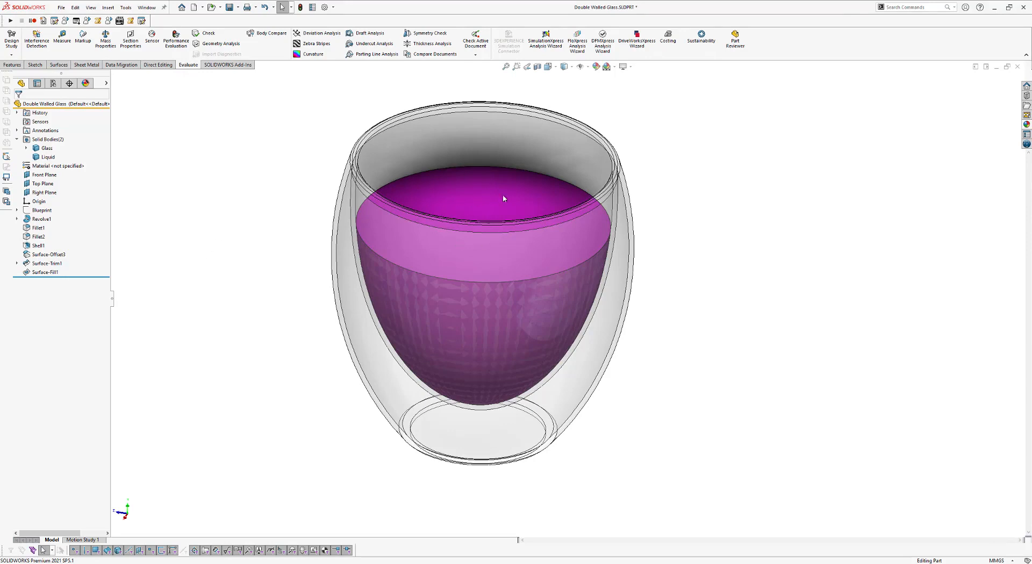
mouse_move(498, 198)
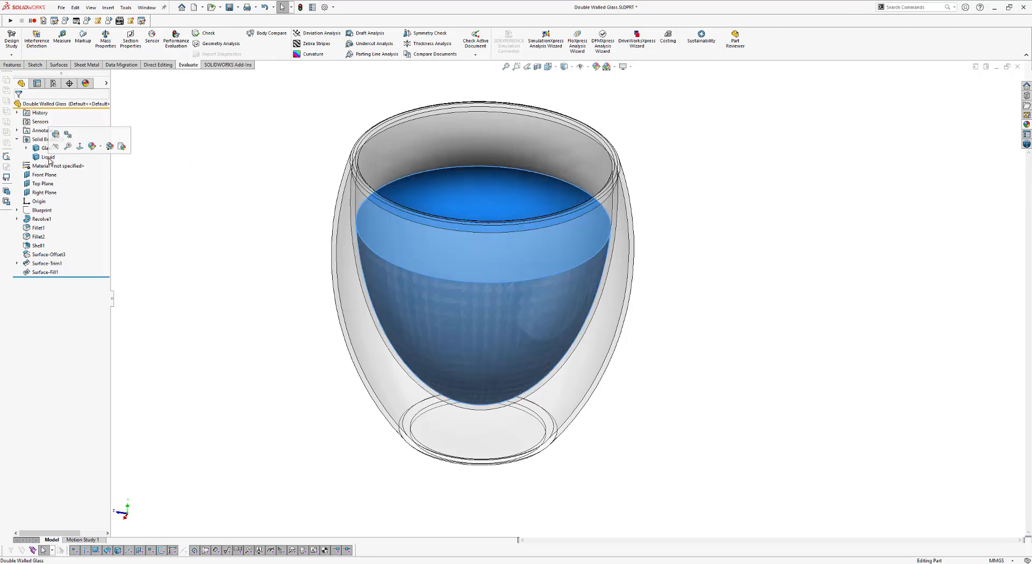
Apply the Water material from Other Non-metals to the Liquid body
right_click(47, 157)
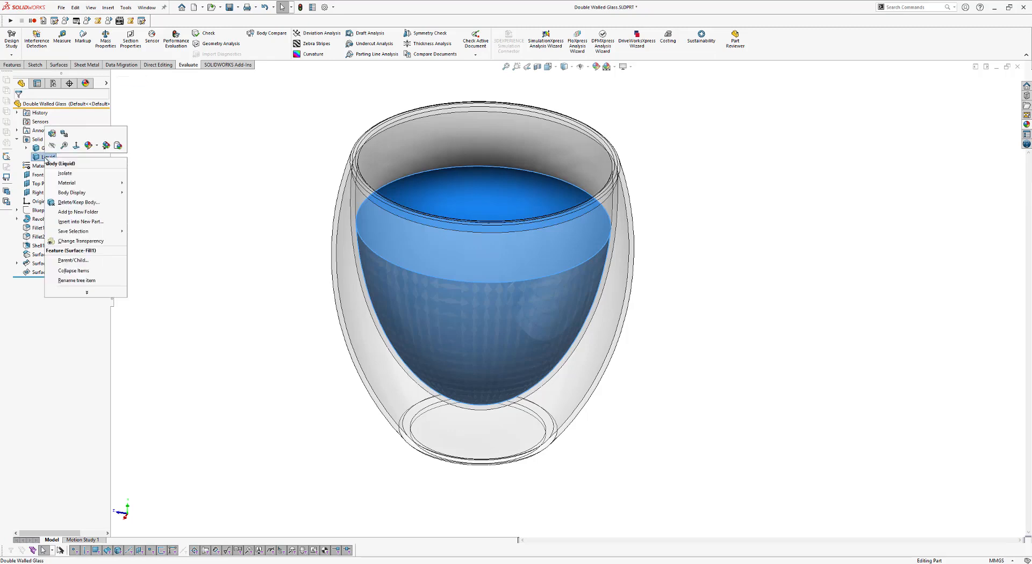
mouse_move(67, 182)
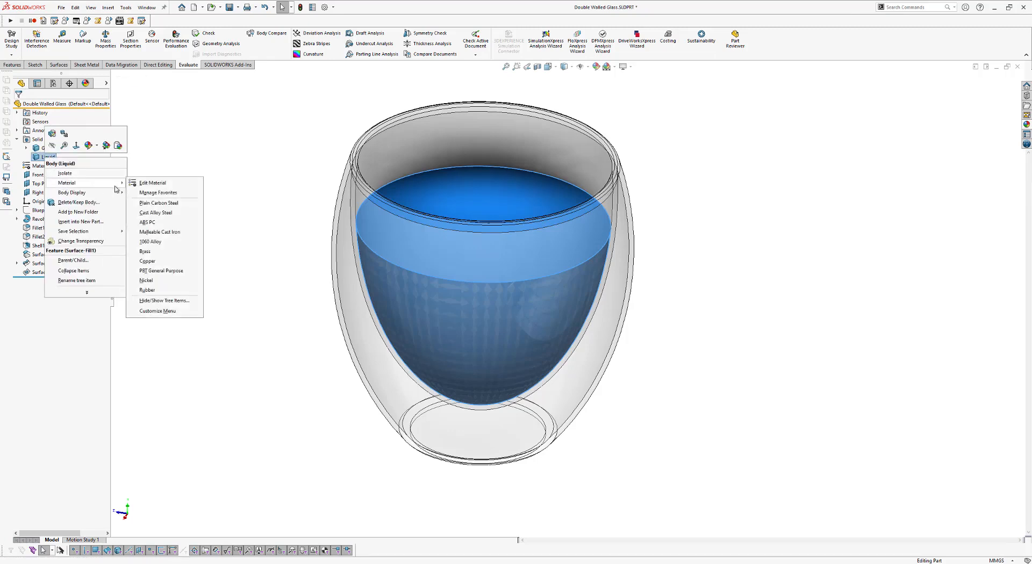
click(153, 185)
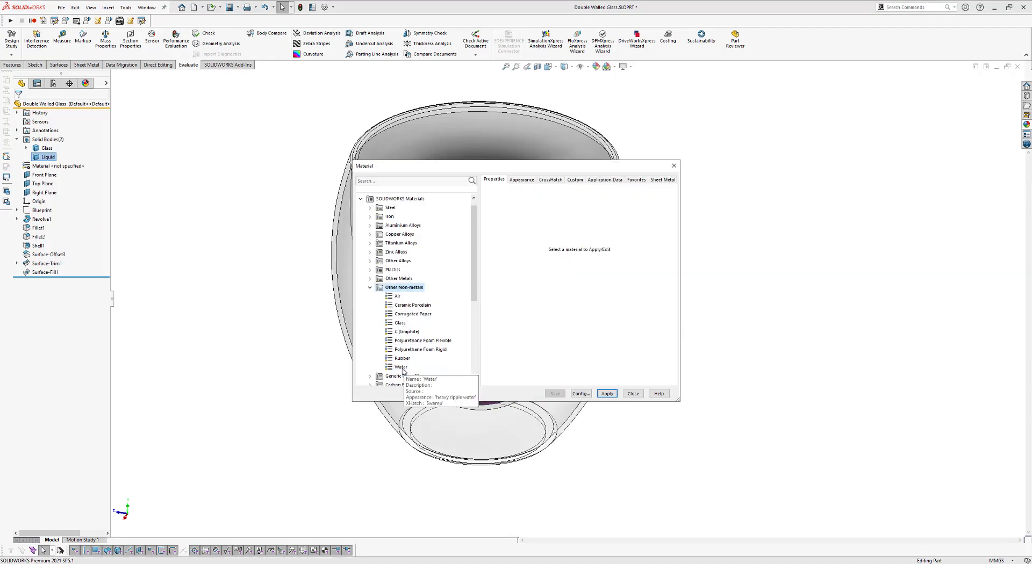
click(400, 367)
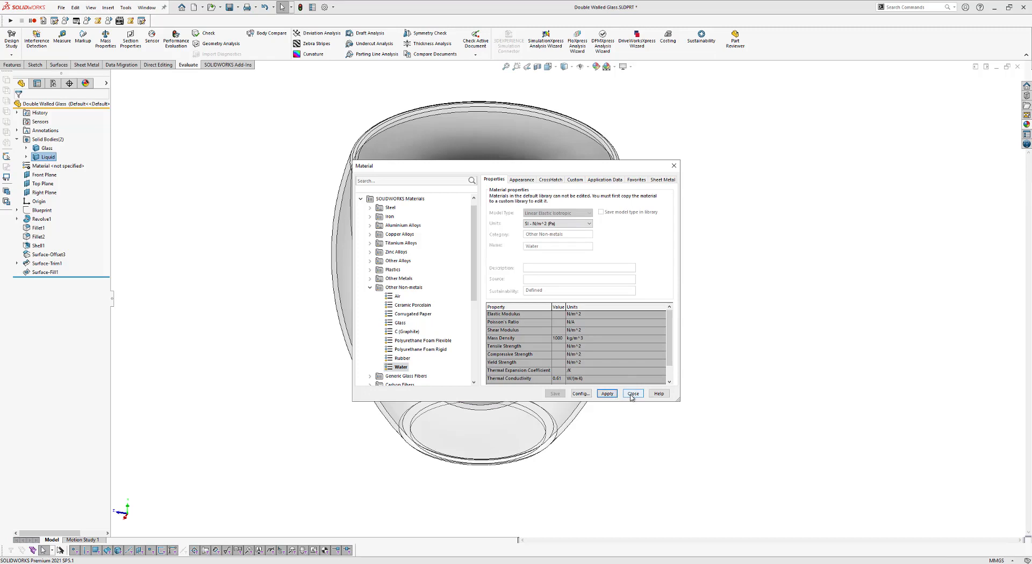
click(632, 394)
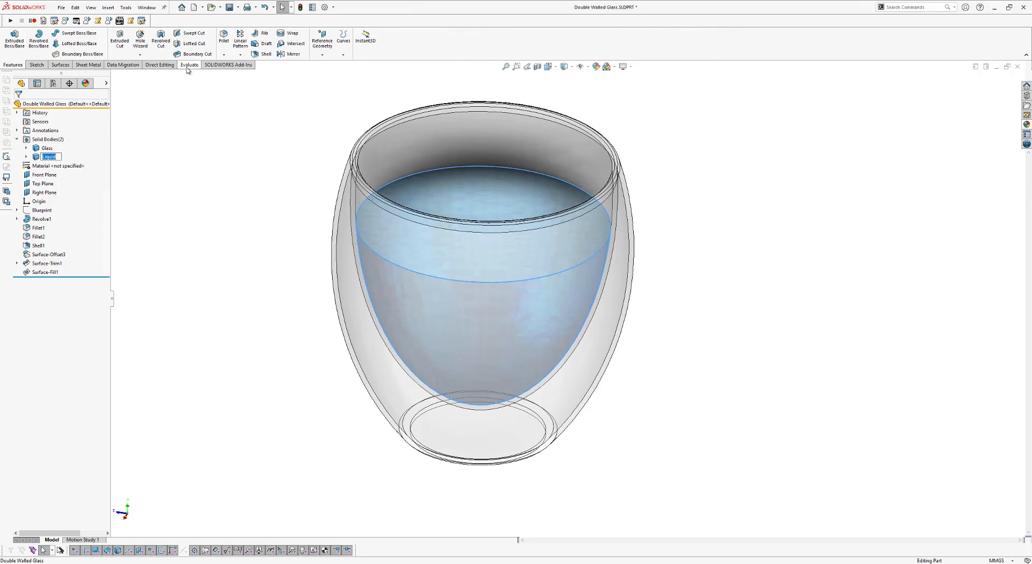
Check the Liquid body's Mass Properties, about 49.89 g, then close the report
click(189, 65)
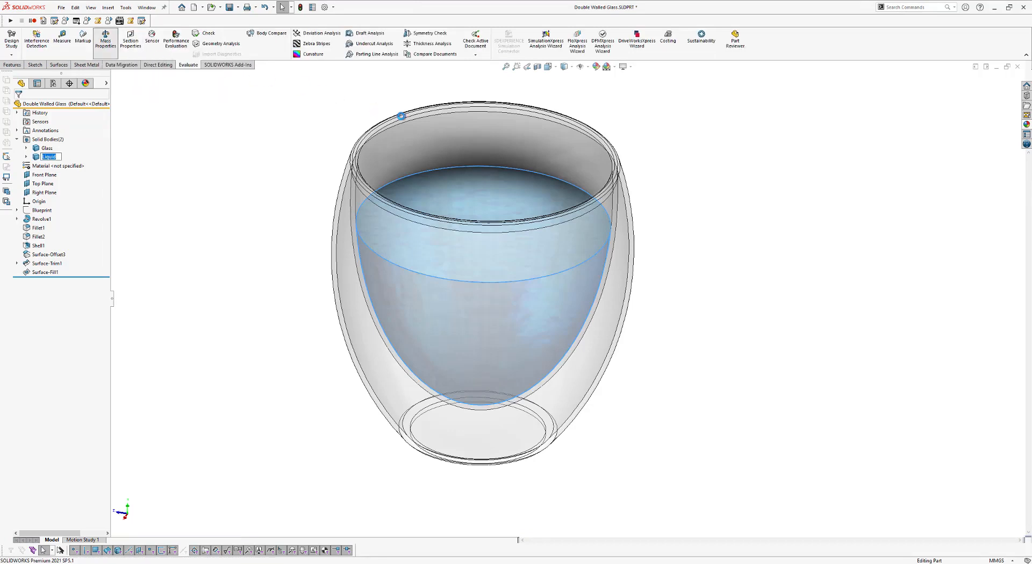
click(105, 39)
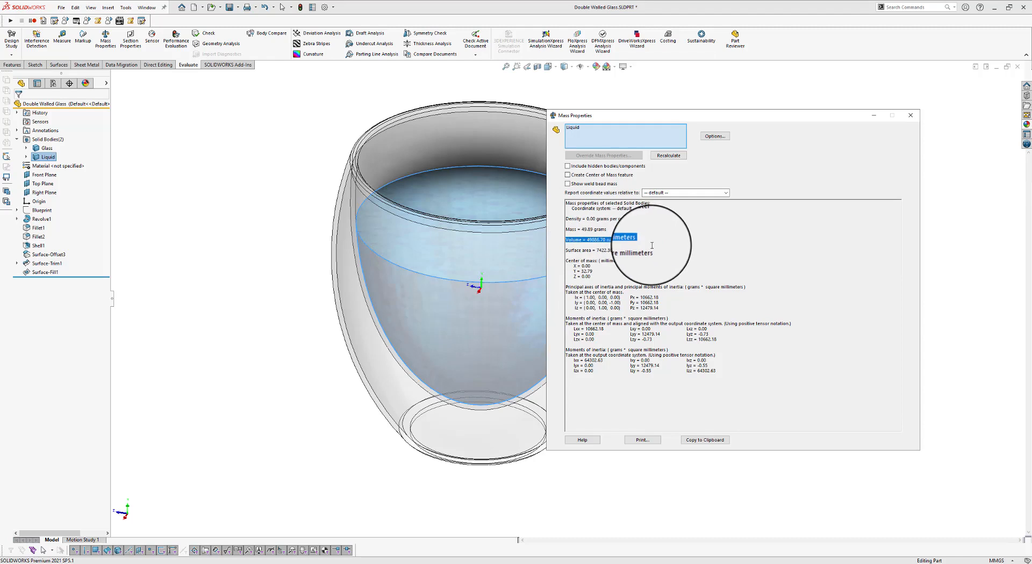
click(911, 115)
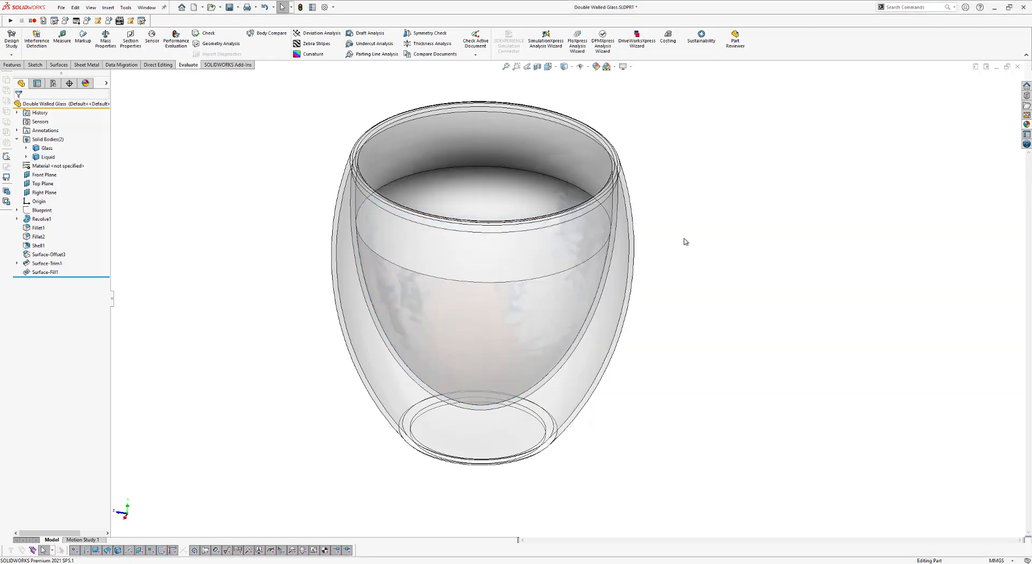